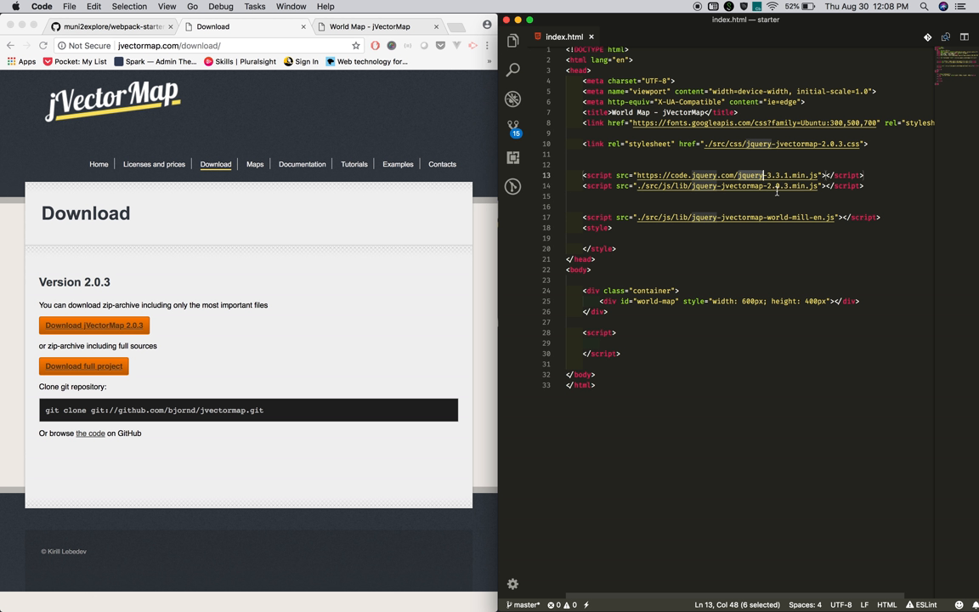
# Open jquery-jvectormap-world-mill-en.js from src/js/lib to view its country SVG path data
pyautogui.click(512, 41)
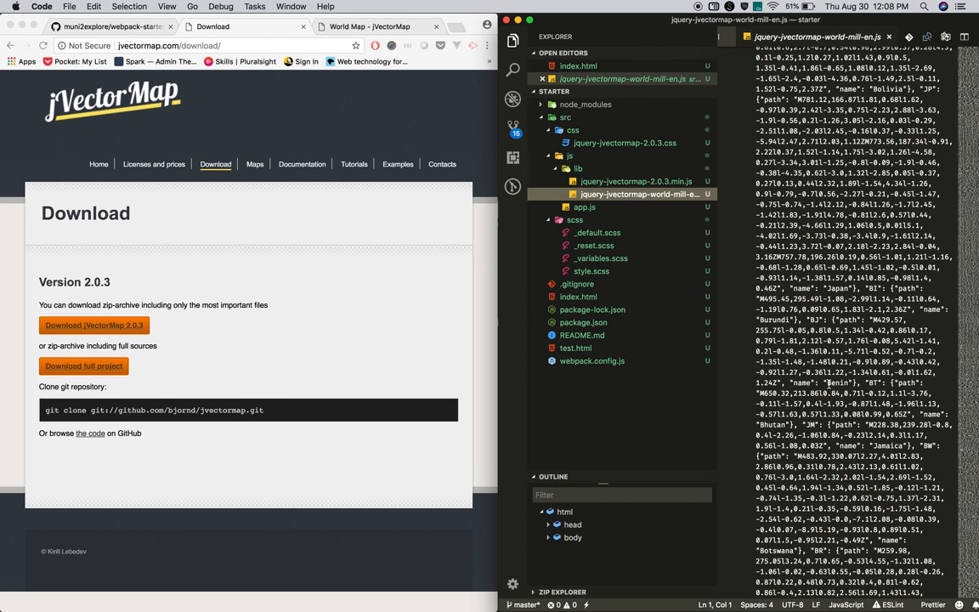